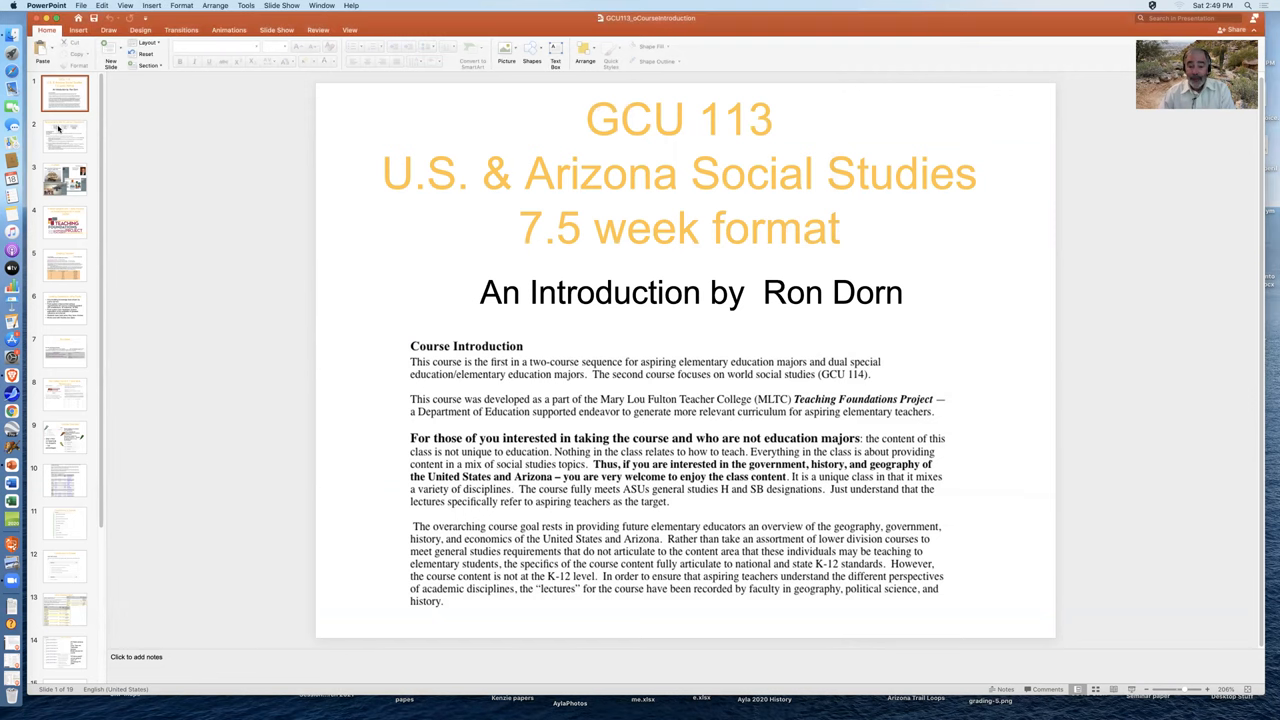
# Show slide 2, Requirements Met & Learner Objectives.
pyautogui.click(64, 136)
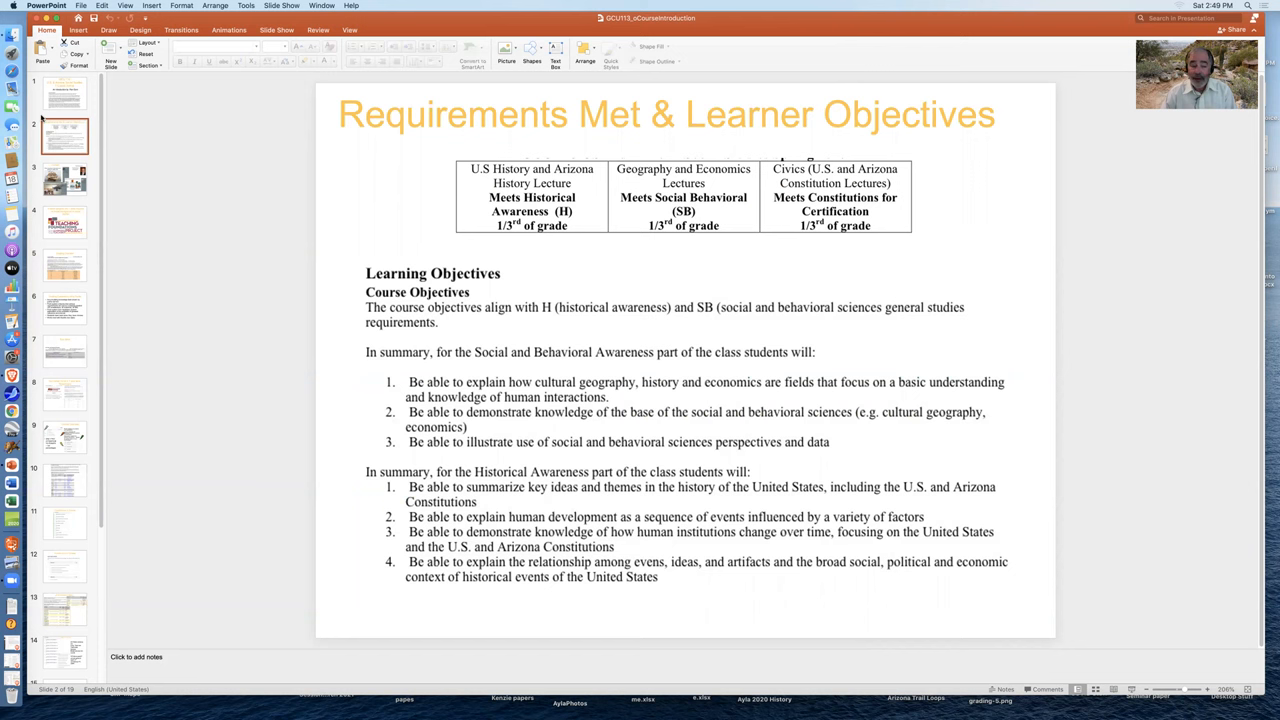
# Show the Content slide, then the 4 linked subjects slide with the Teaching Foundations Project logo.
pyautogui.click(64, 180)
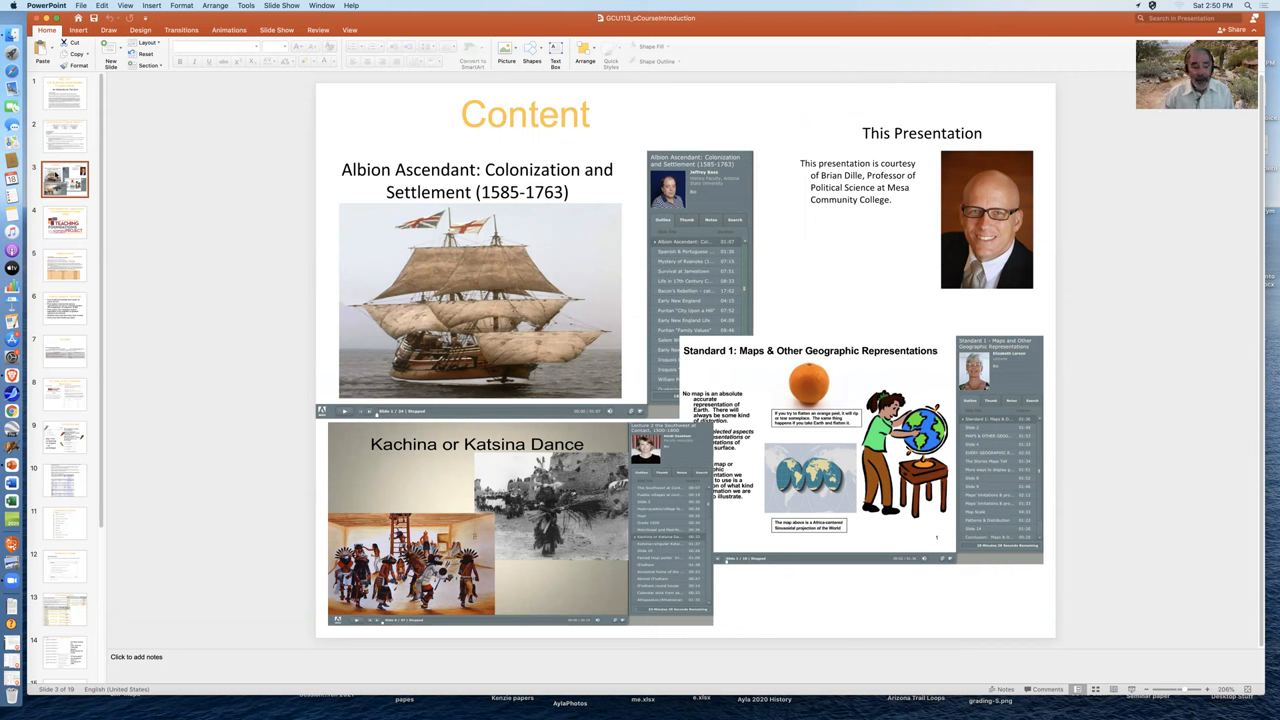
pyautogui.moveTo(84, 228)
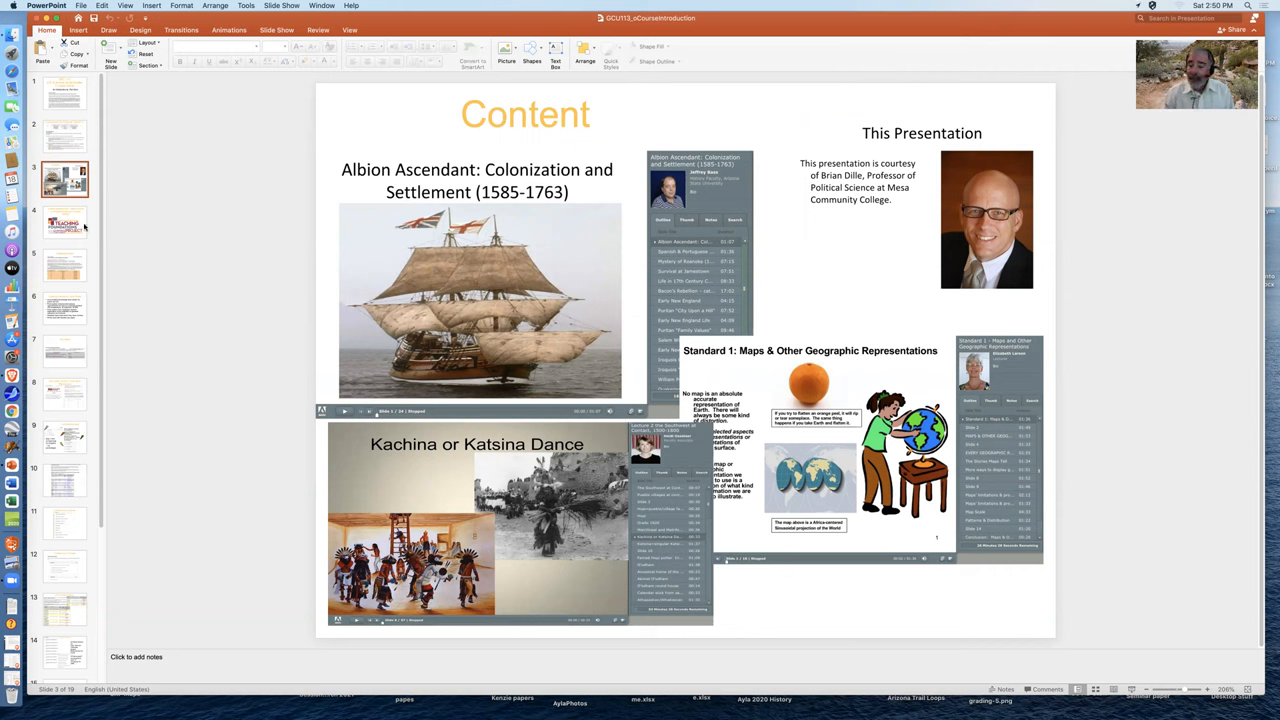
pyautogui.moveTo(64, 222)
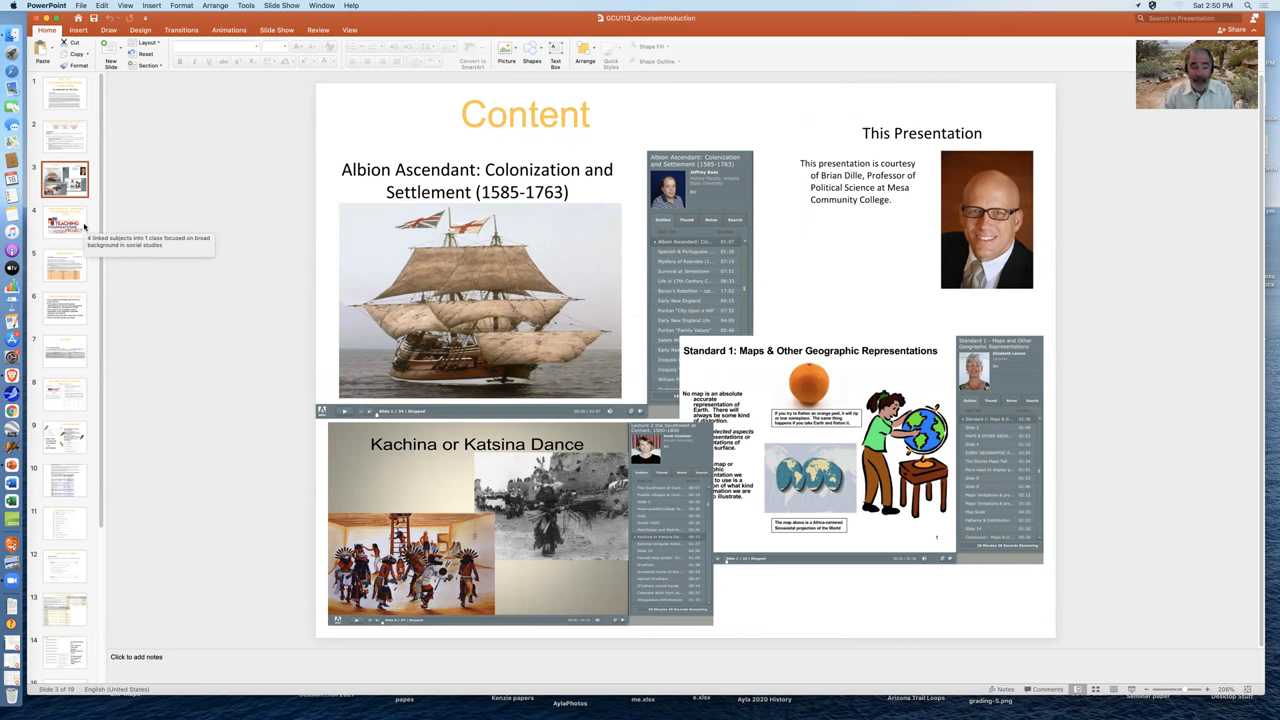
pyautogui.click(64, 222)
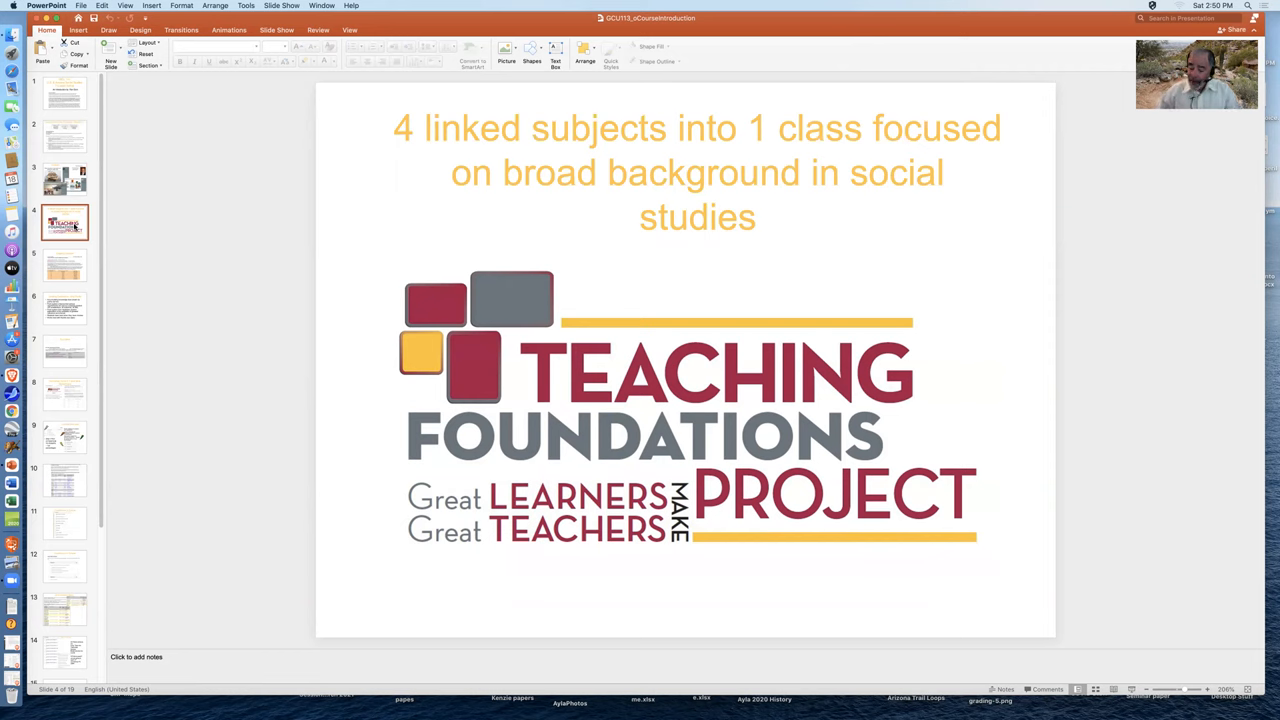
# Show slide 5, the Grading Overview with the grade and points table.
pyautogui.click(64, 264)
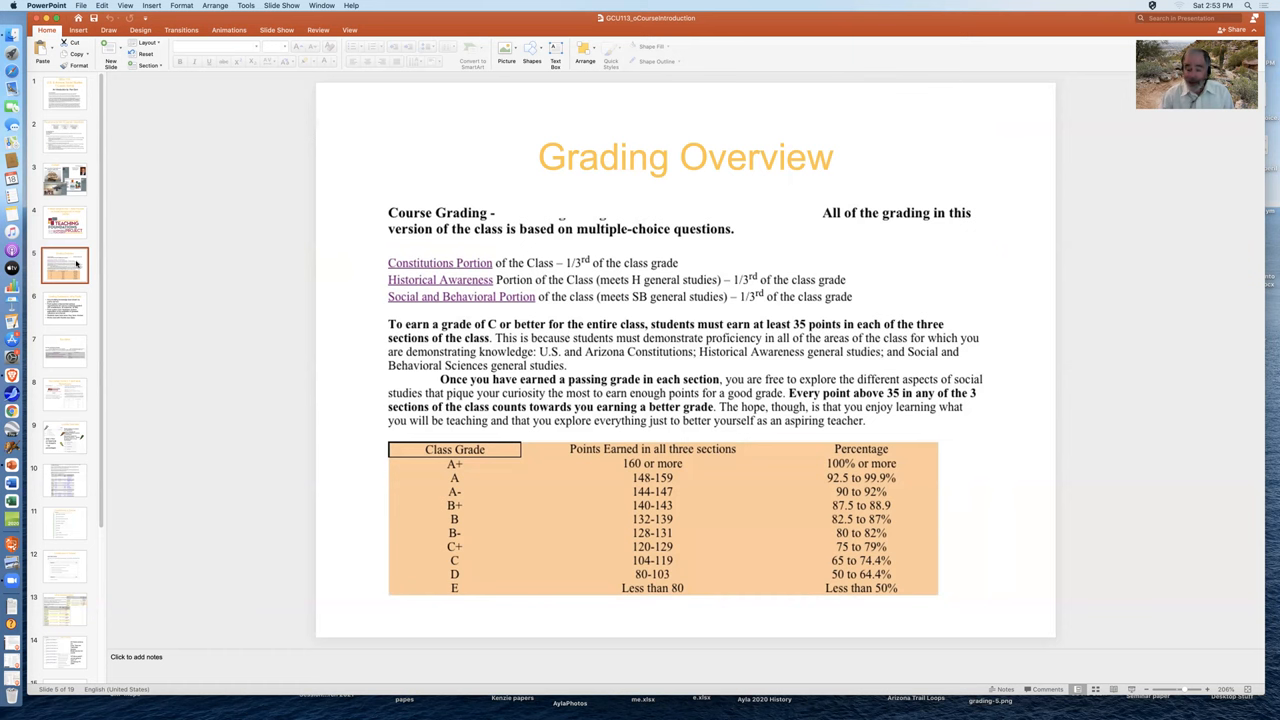
# Show the Grading Explanation - Why Points slide, then the Due dates schedule slide.
pyautogui.click(64, 308)
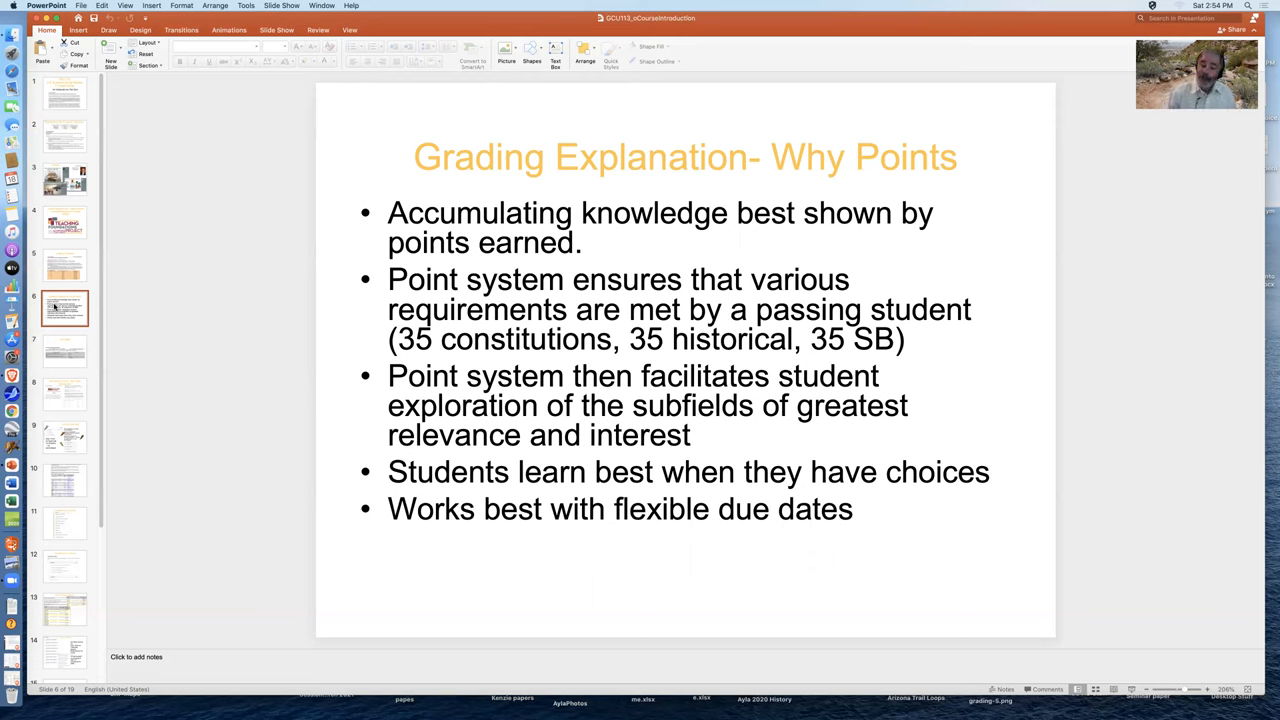
pyautogui.moveTo(62, 352)
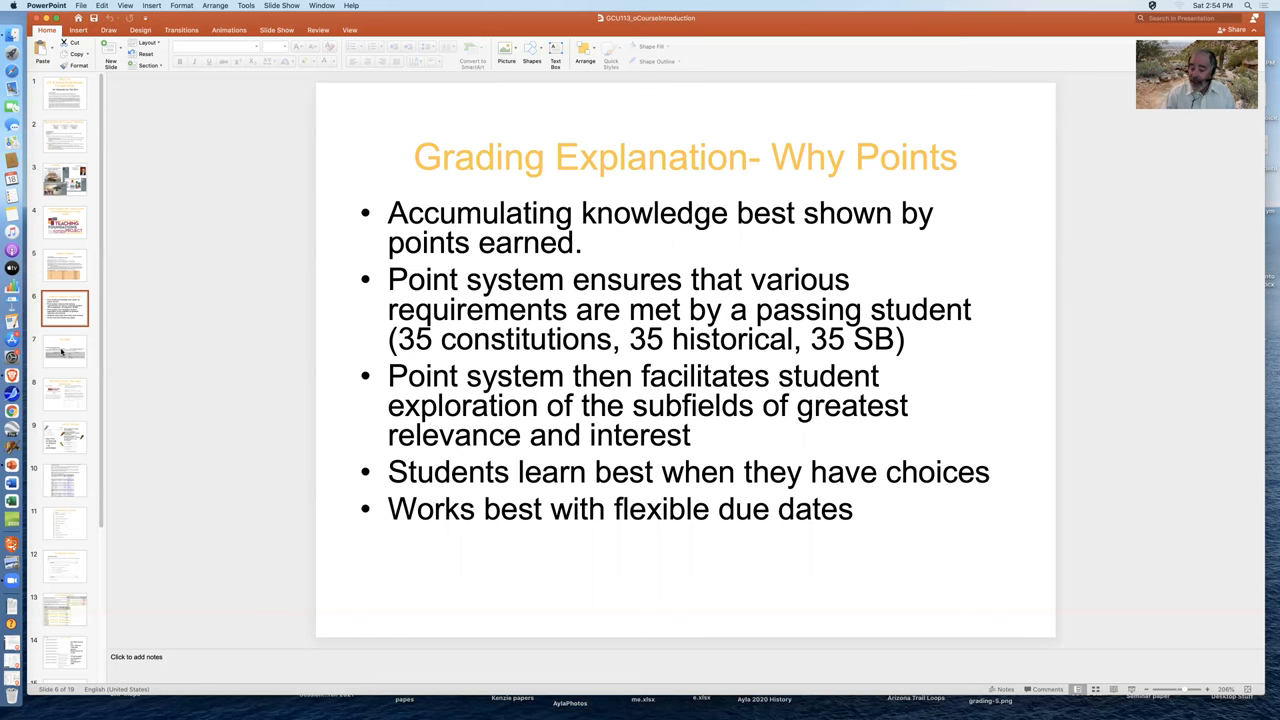
pyautogui.click(64, 350)
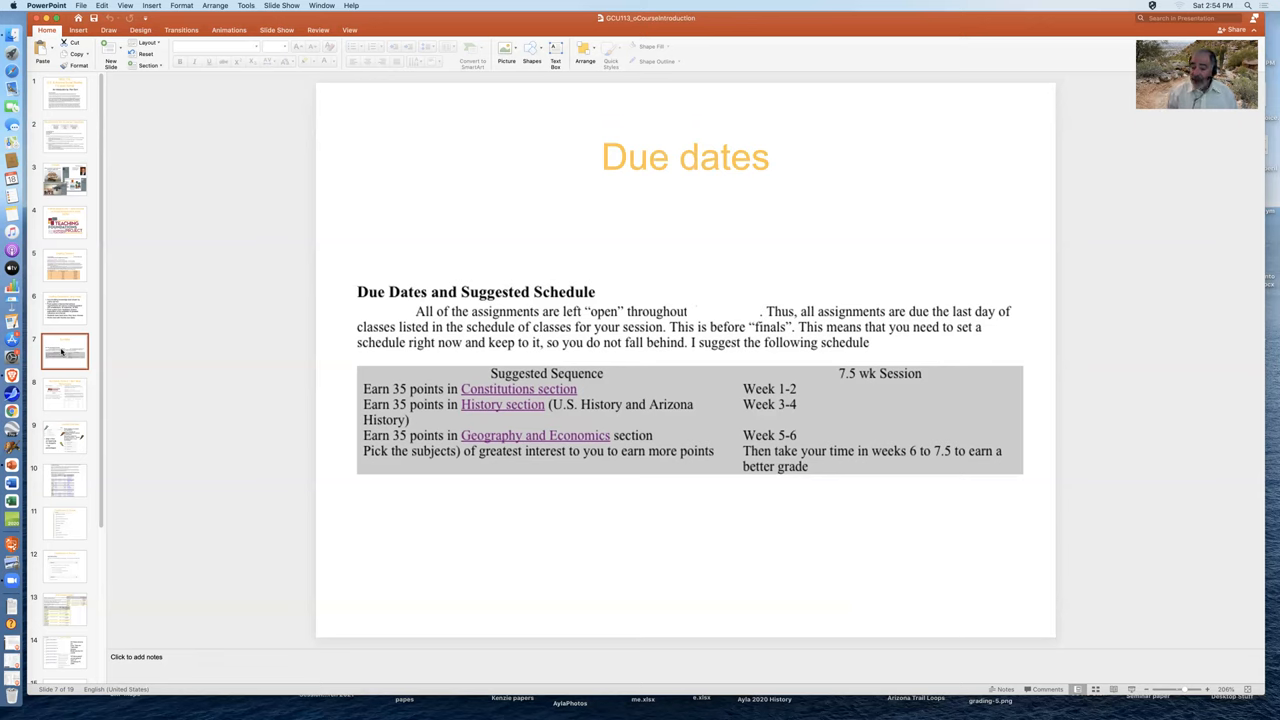
# Show the NOTHING TO BUY = BUT Must Remembers syllabus and grading slide.
pyautogui.click(64, 392)
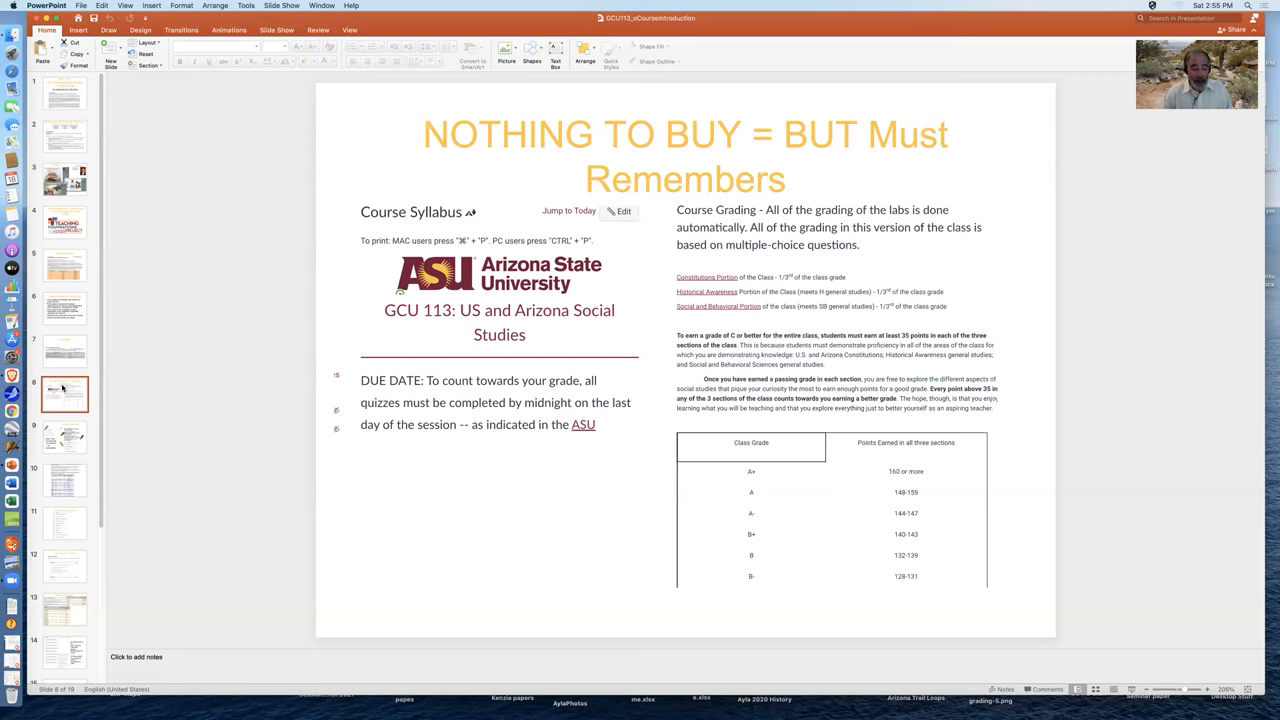
# Show the Canvas Overview slide on syllabus, modules, discussion board and points.
pyautogui.click(64, 436)
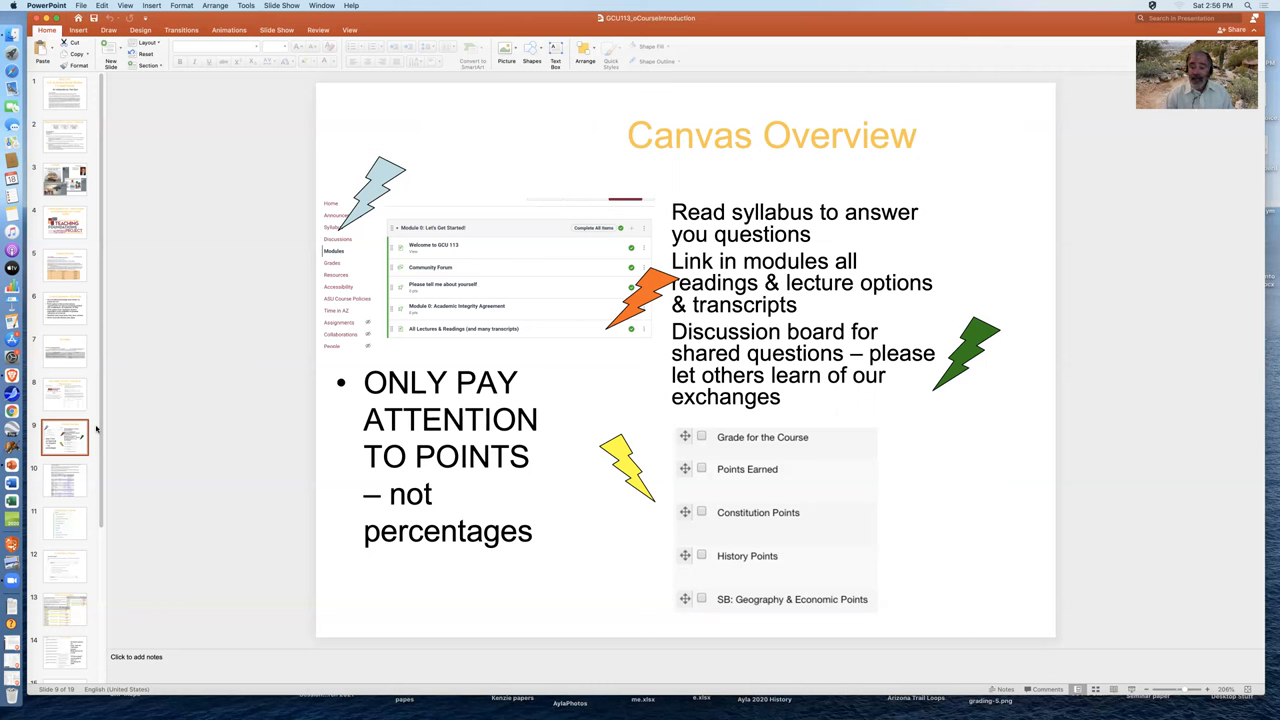
pyautogui.moveTo(70, 488)
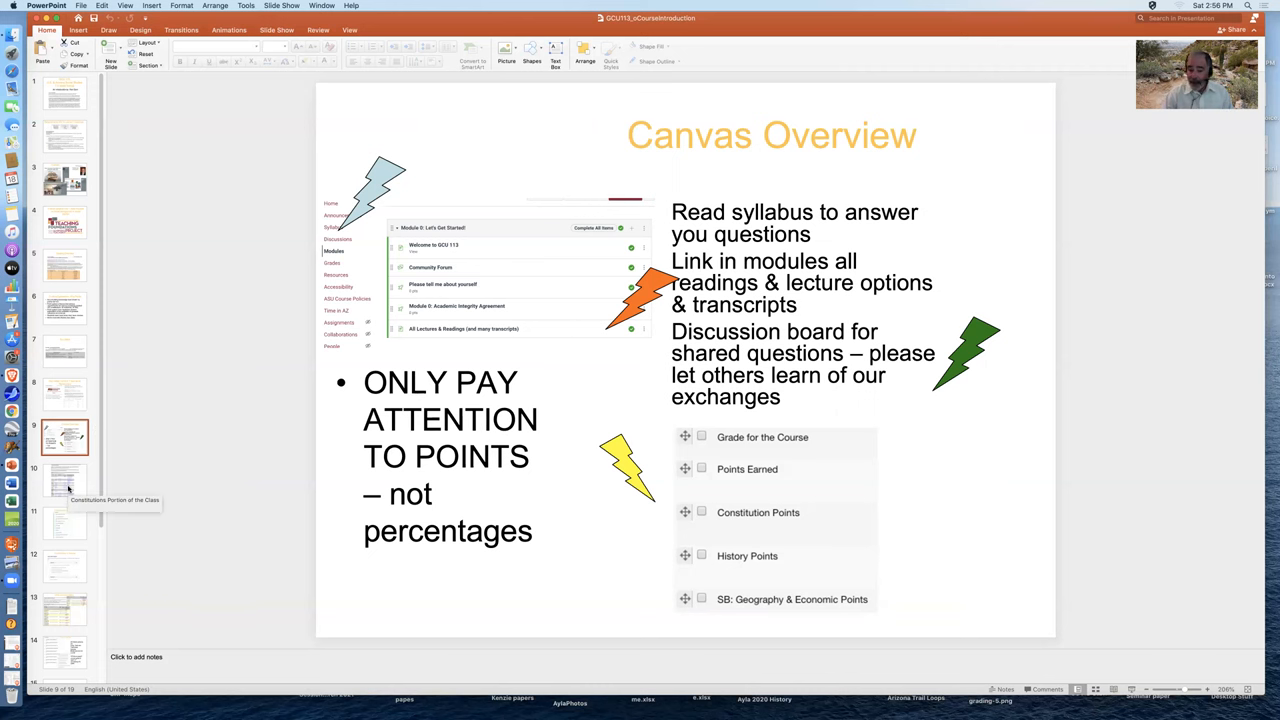
# Show the Constitutions Portion of the Class slide with its lecture table.
pyautogui.click(64, 480)
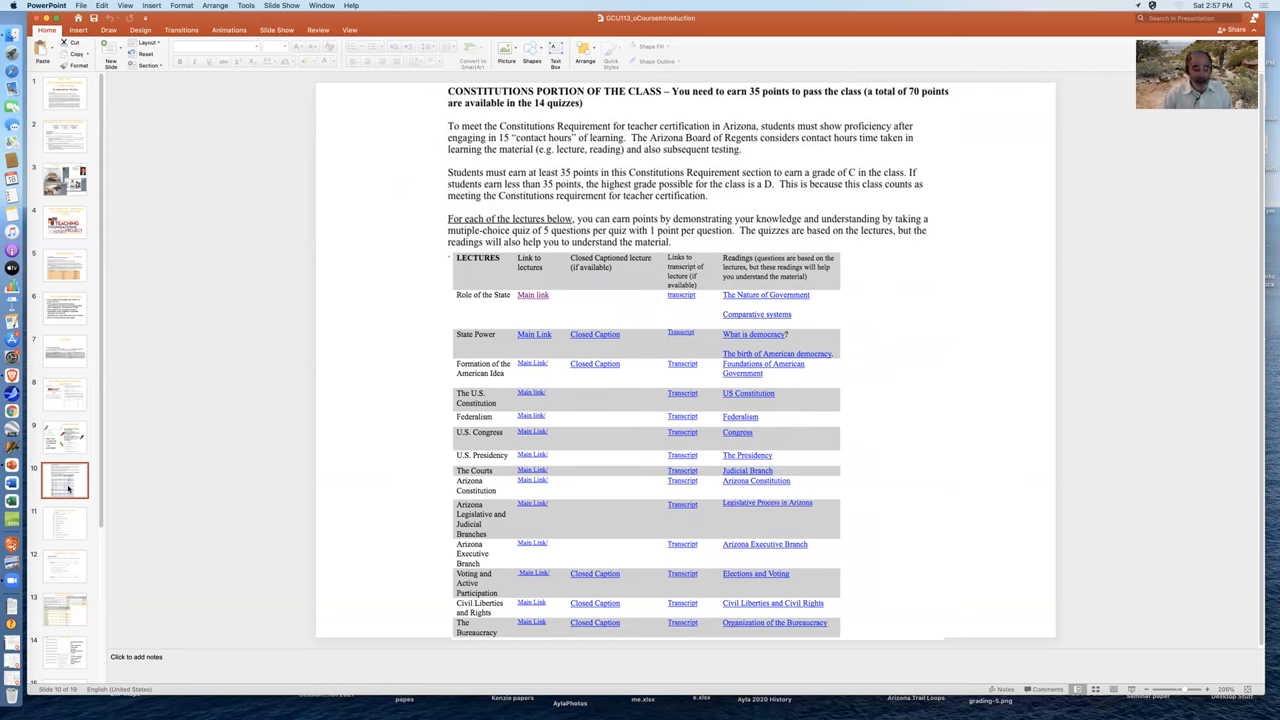
pyautogui.moveTo(68, 524)
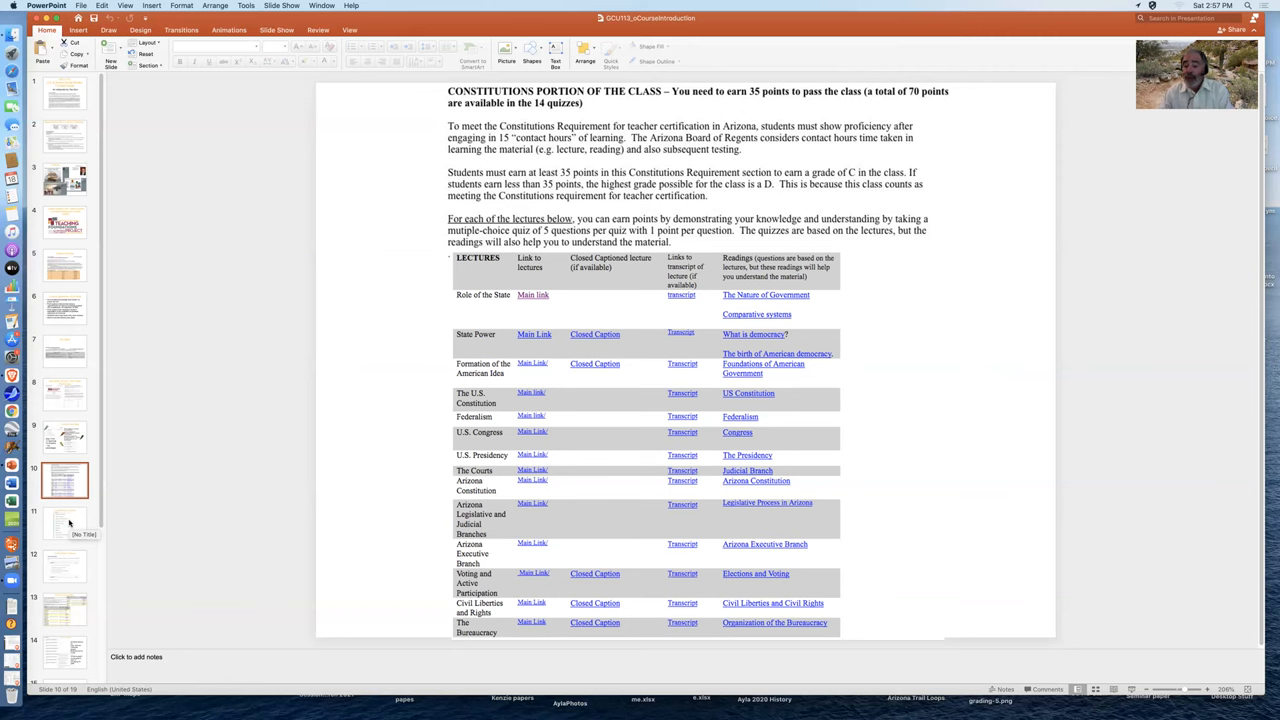
# Show the Constitutions in Canvas slide listing the eleven constitution quizzes.
pyautogui.click(64, 524)
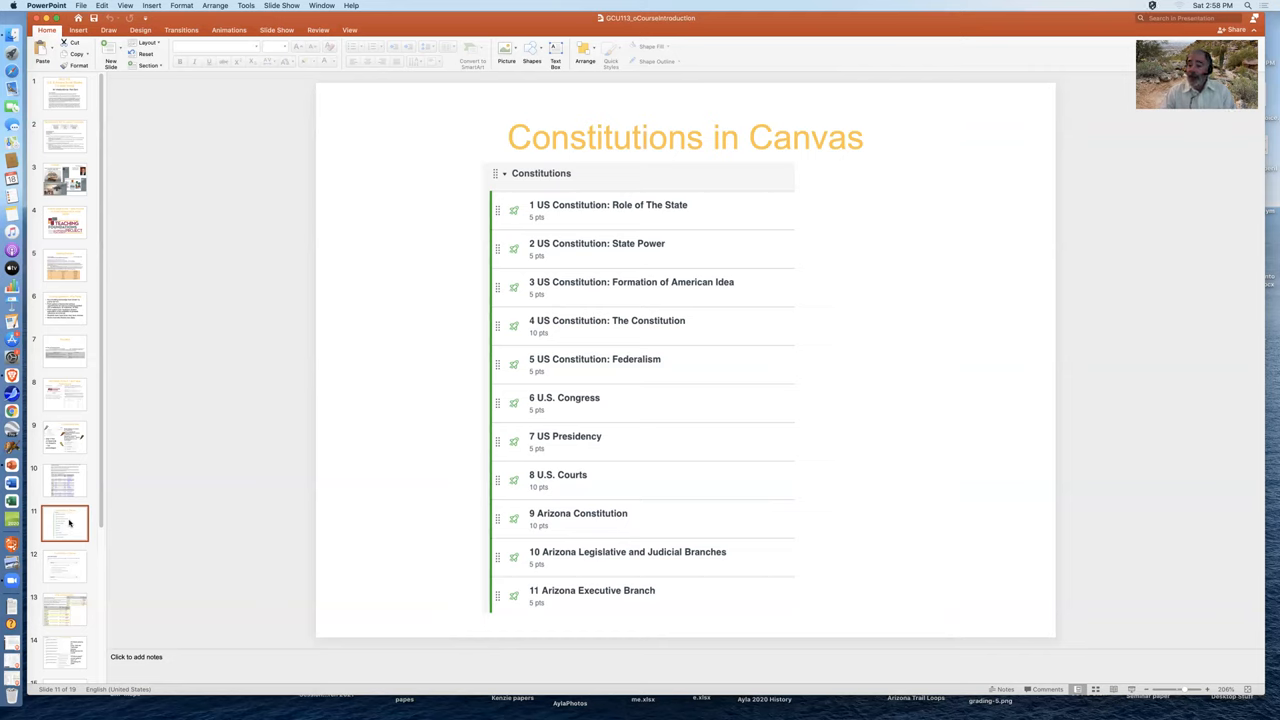
pyautogui.moveTo(68, 544)
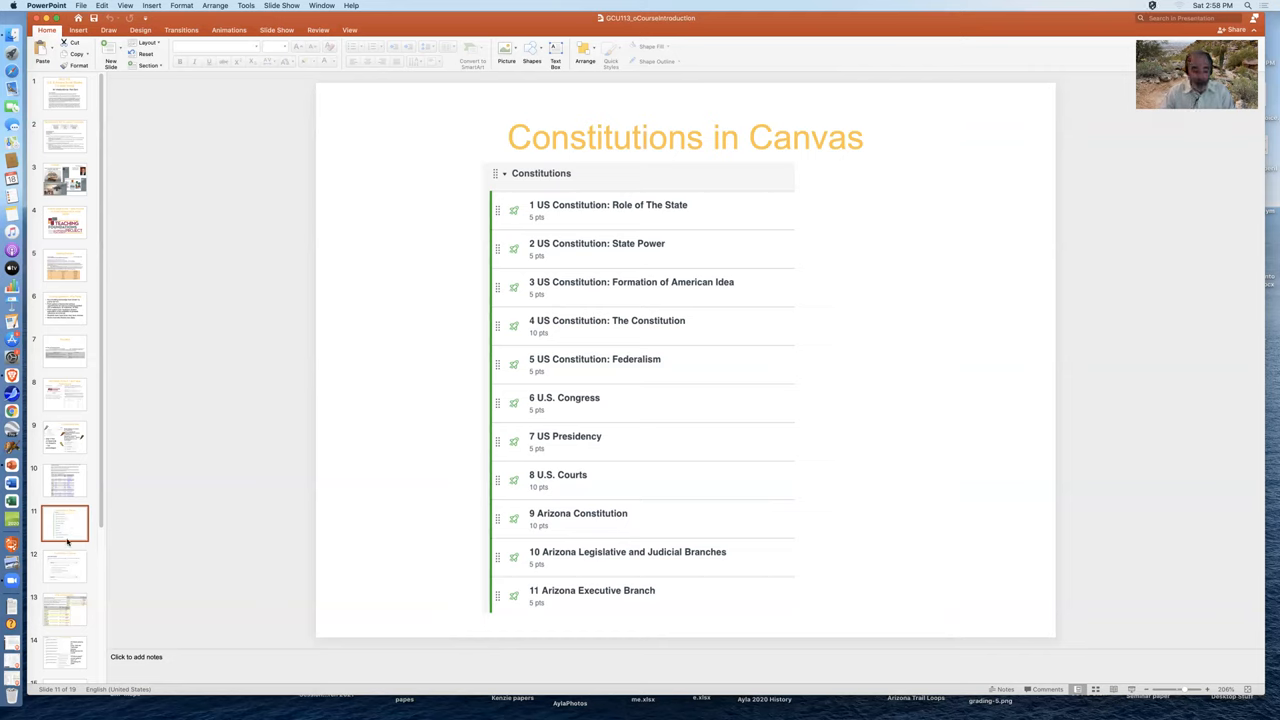
# Show the US & Arizona History slide with its lecture and readings tables.
pyautogui.click(64, 564)
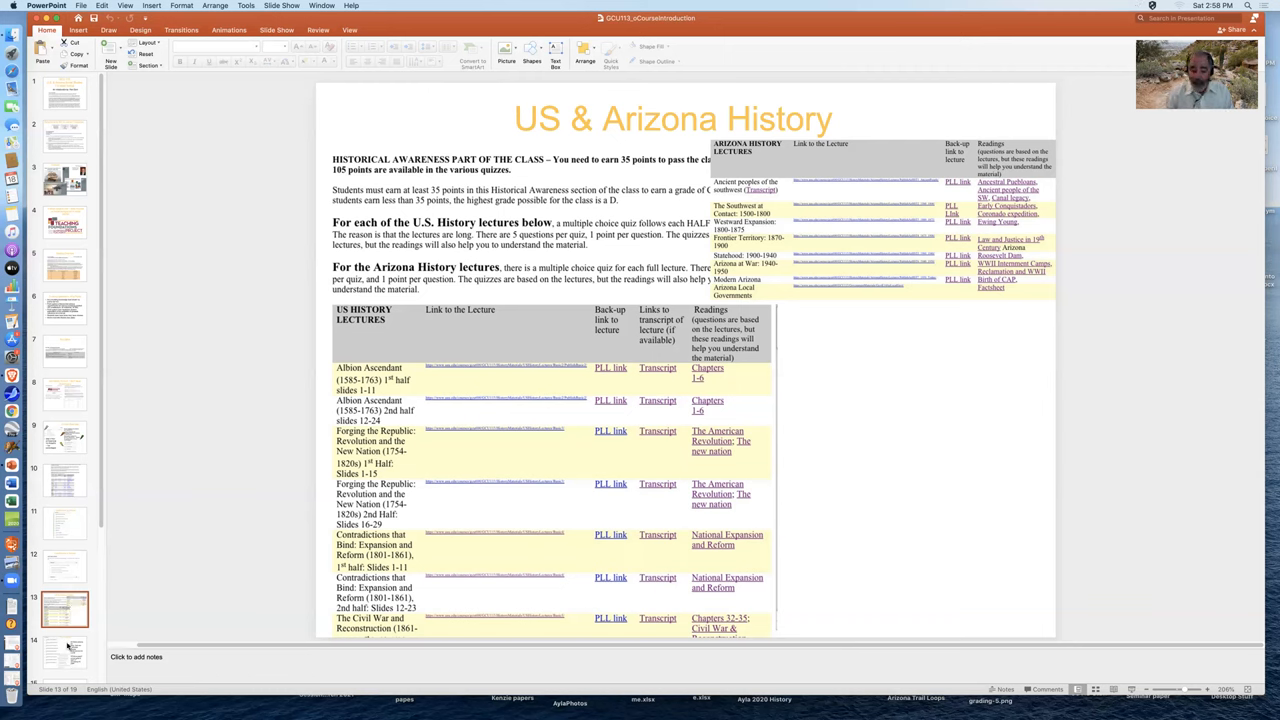
# Show the US History Canvas slide, then the Economics slide on lectures and the ten-point quiz.
pyautogui.click(64, 650)
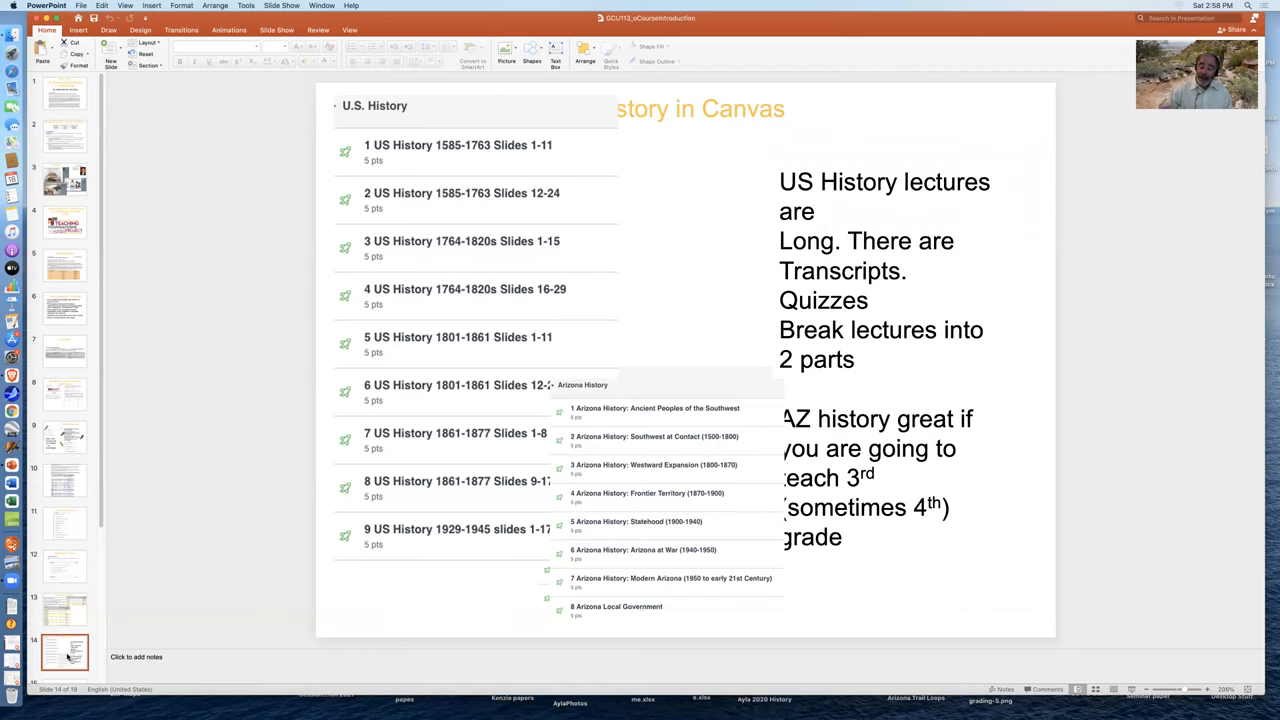
pyautogui.moveTo(56, 664)
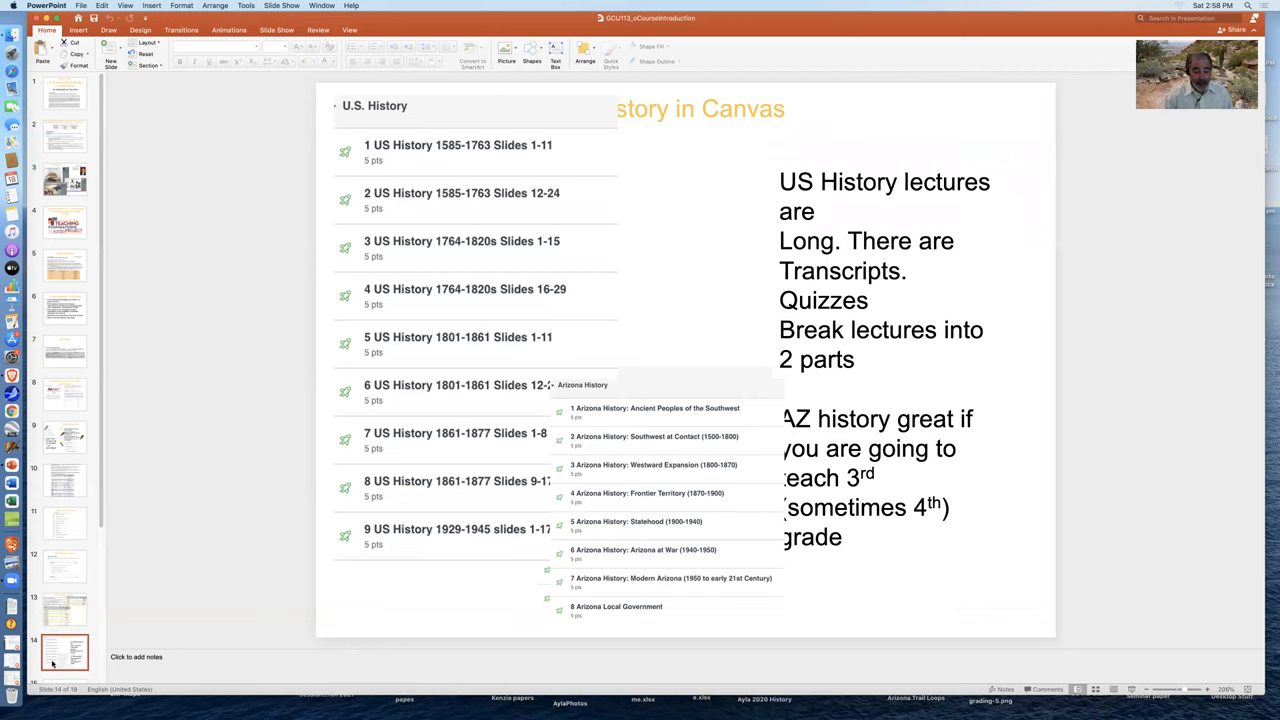
pyautogui.click(64, 648)
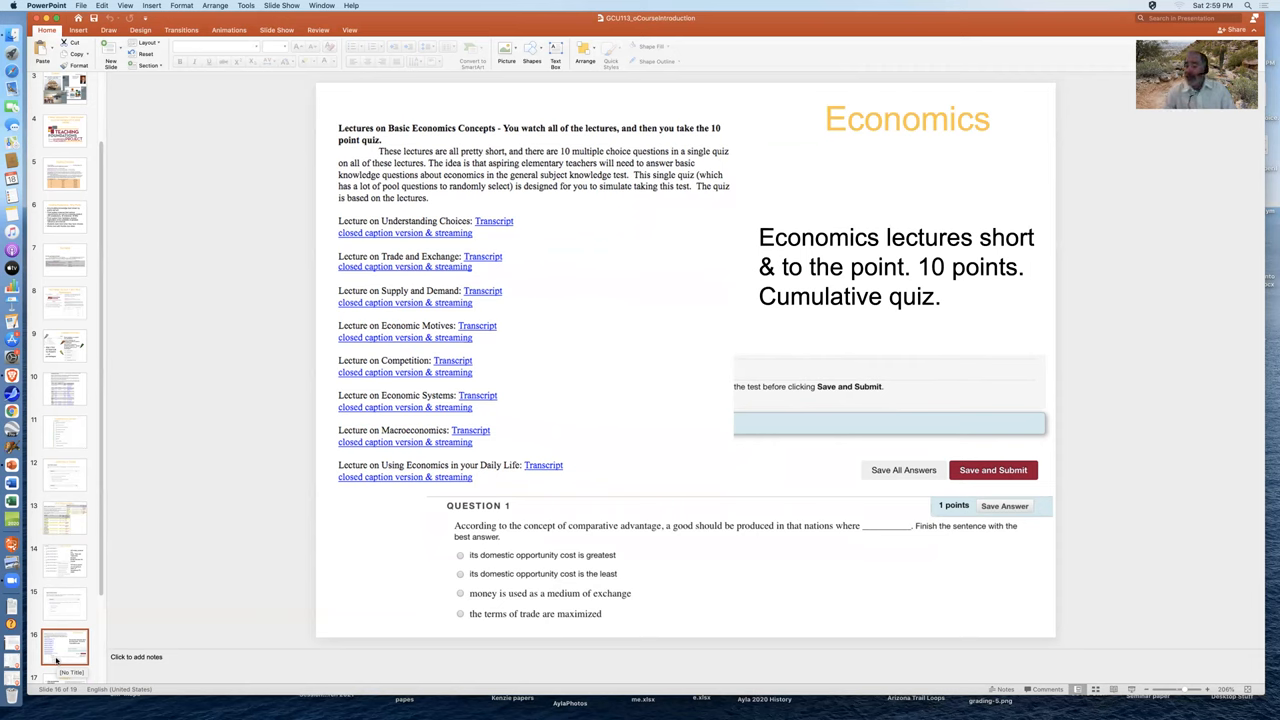
pyautogui.scroll(-3)
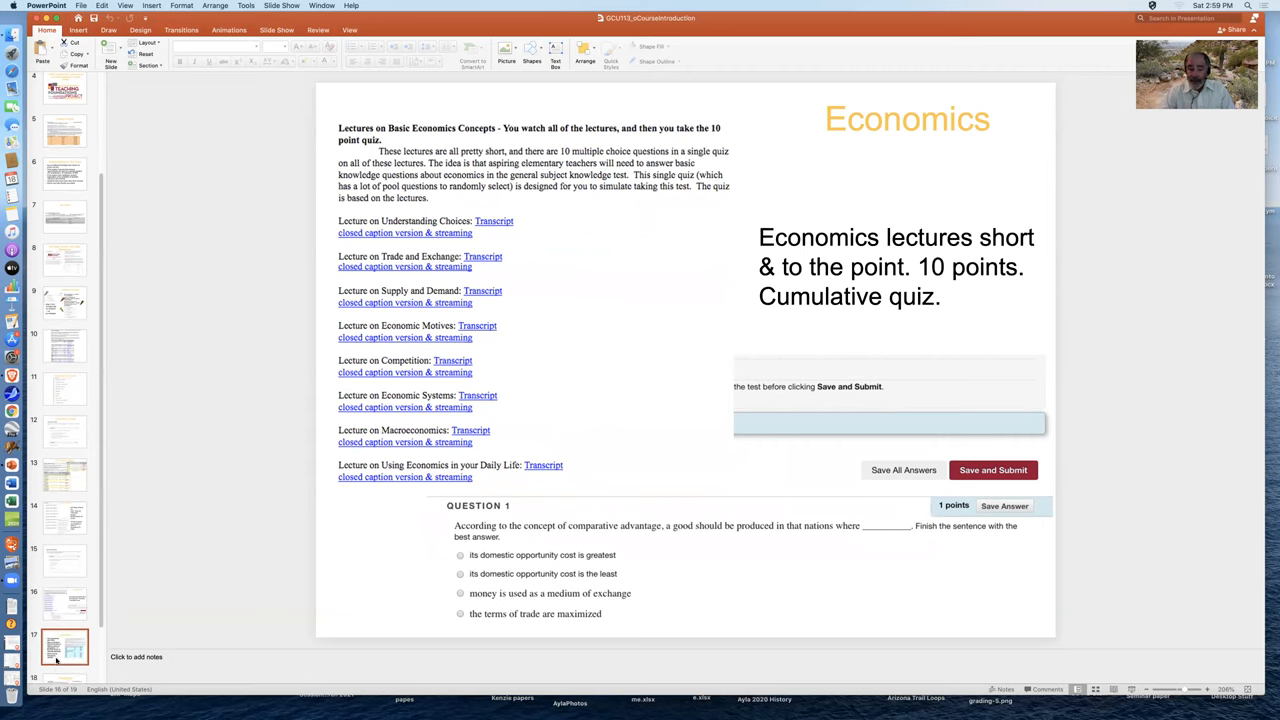
# Advance through the Geography slide to the Grading Again slide with the grade table.
pyautogui.click(64, 644)
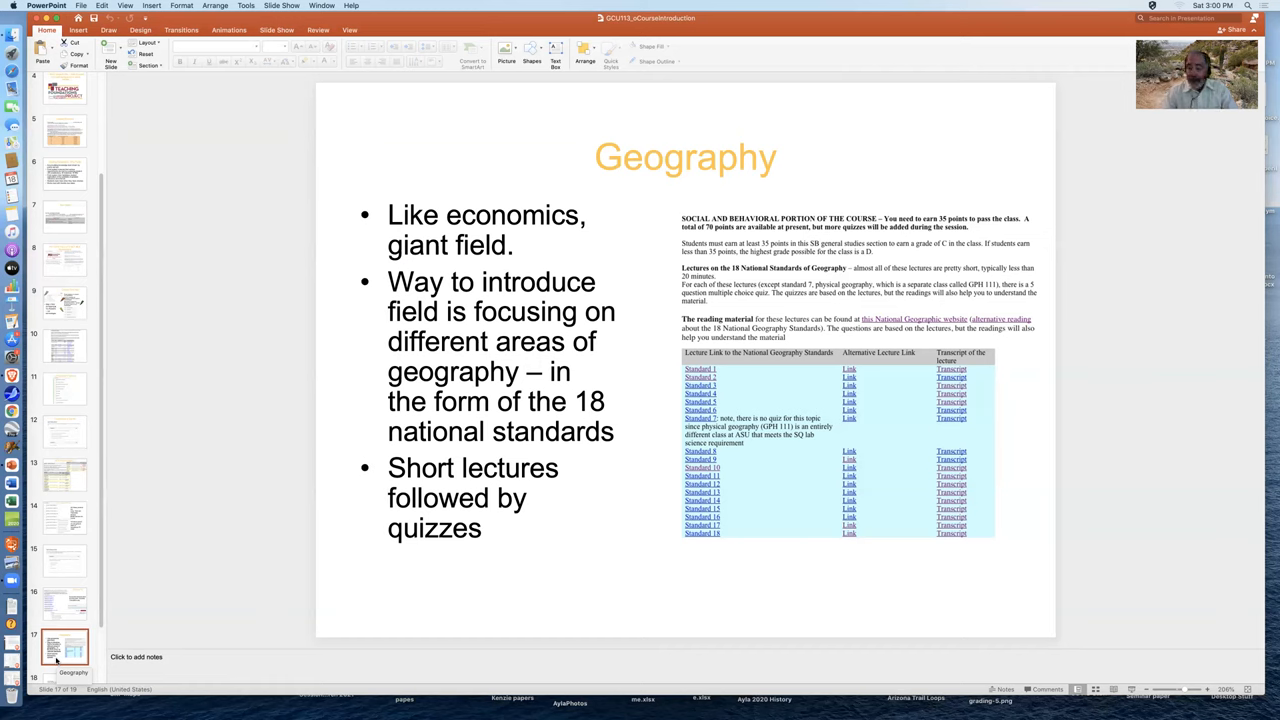
pyautogui.click(64, 644)
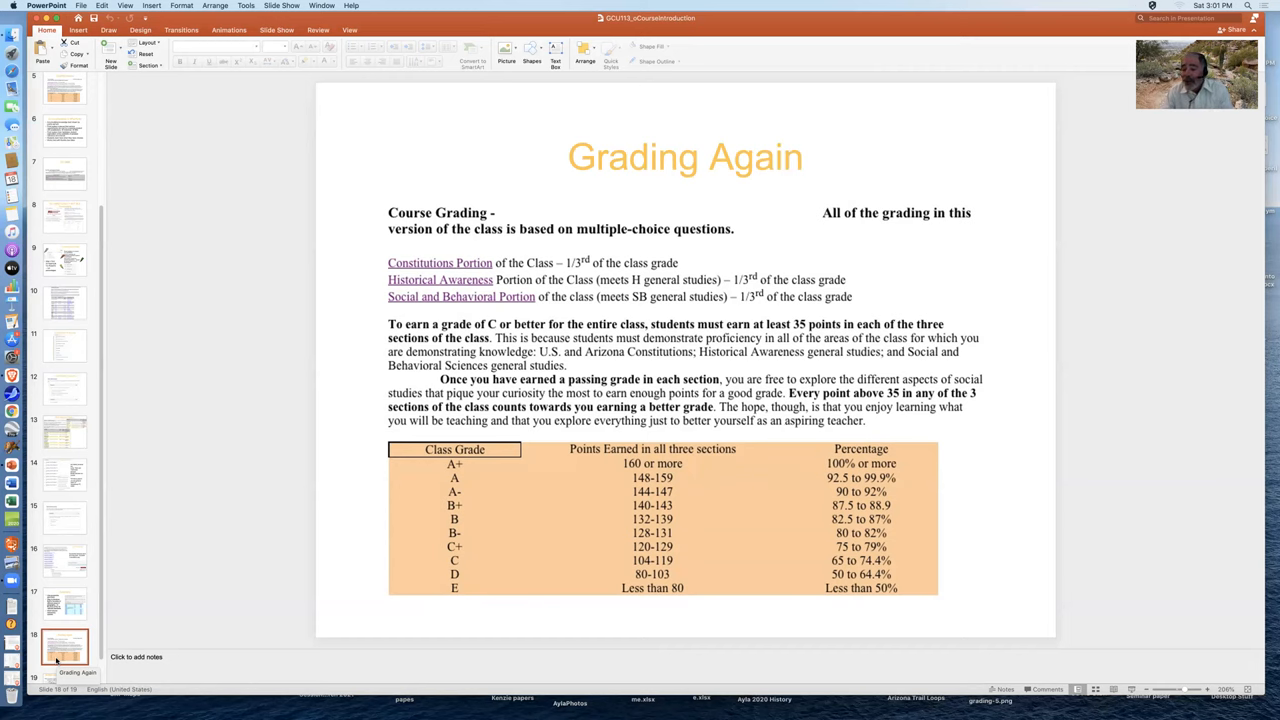
# Show the 'Multiple presenters – enjoy the expertise' slide with sample lecture screenshots.
pyautogui.click(64, 660)
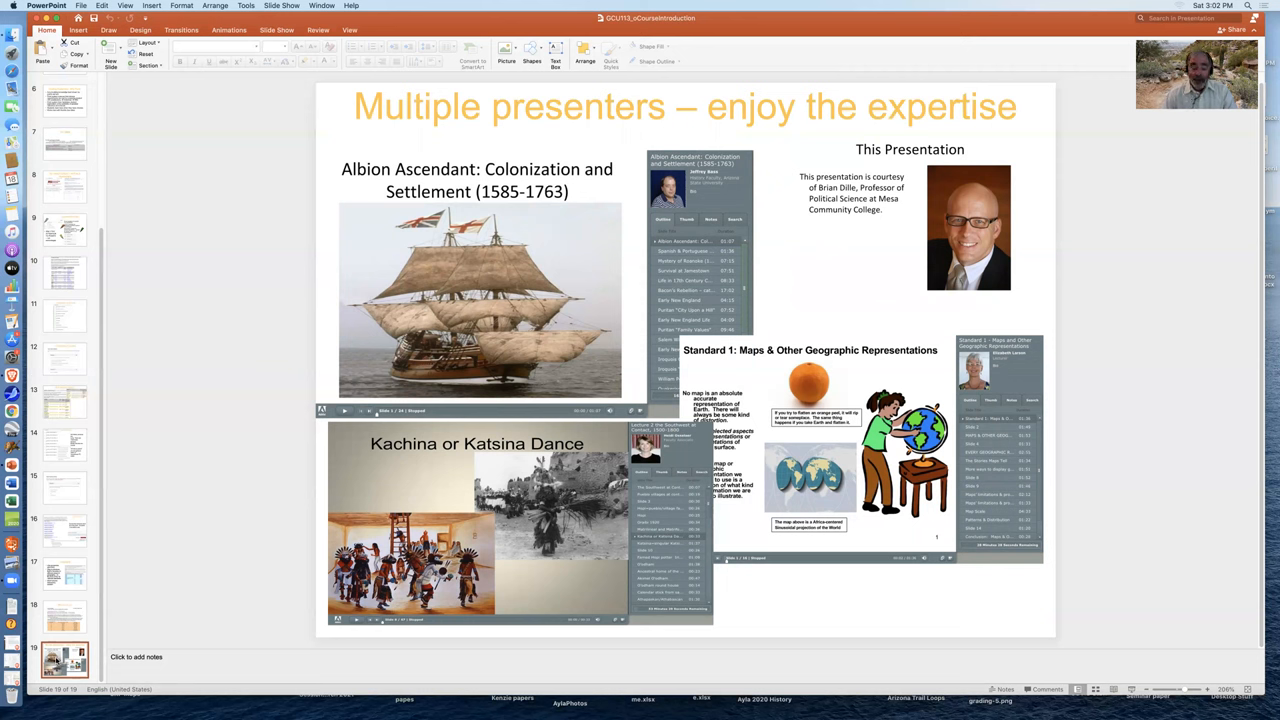
pyautogui.moveTo(520, 164)
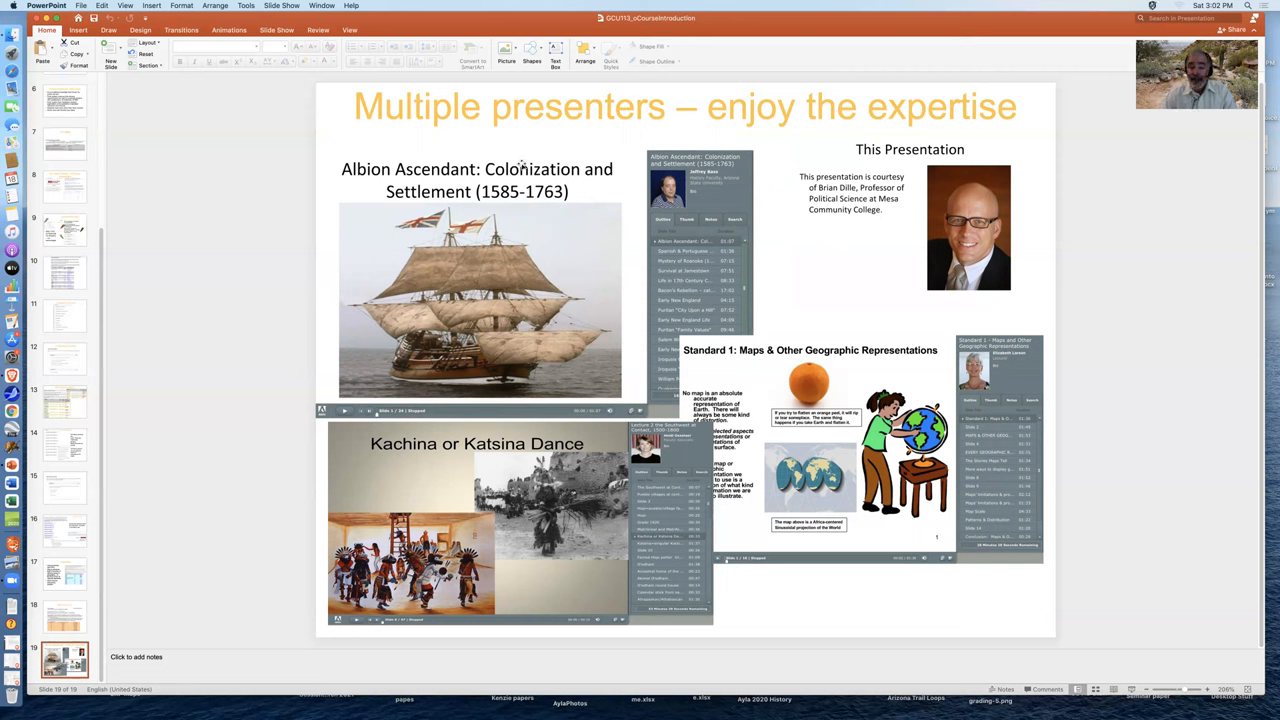